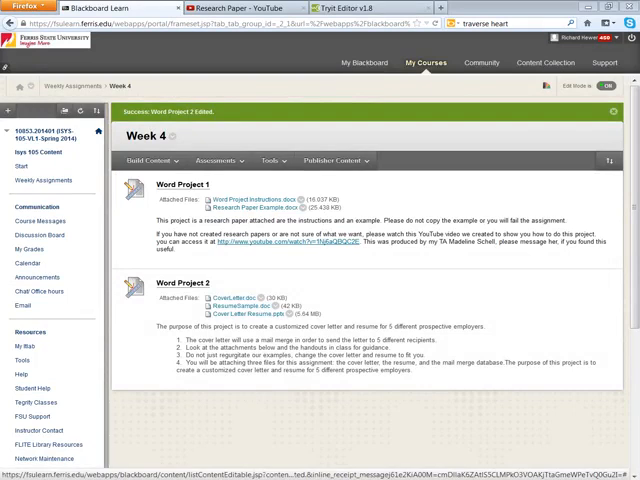
# Open the CoverLetter.doc attachment under Word Project 2 on the Week 4 page
pyautogui.click(147, 160)
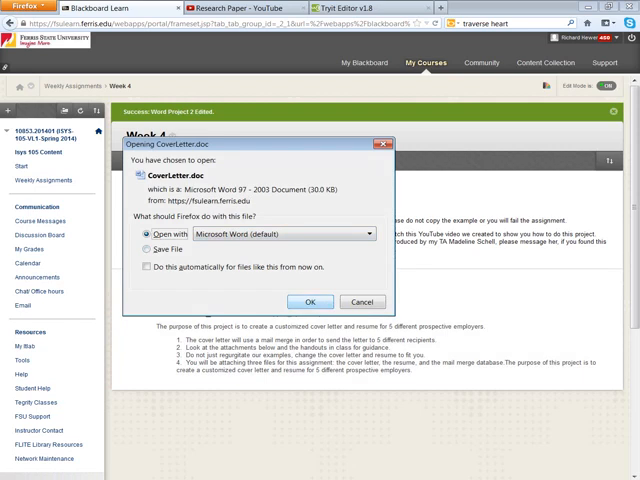
# Confirm opening CoverLetter.doc with Microsoft Word
pyautogui.click(361, 301)
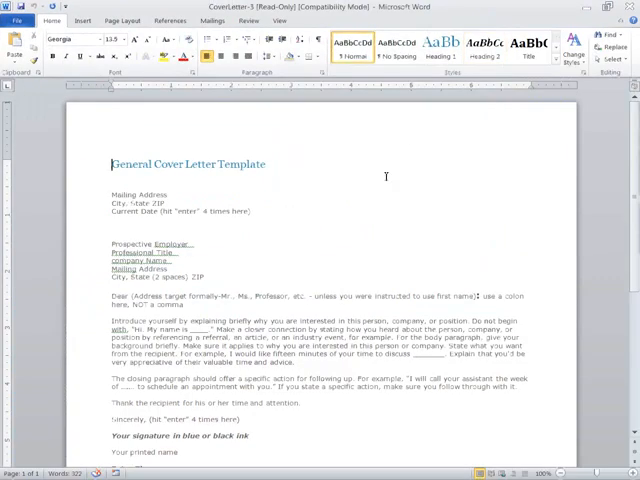
pyautogui.moveTo(205, 211)
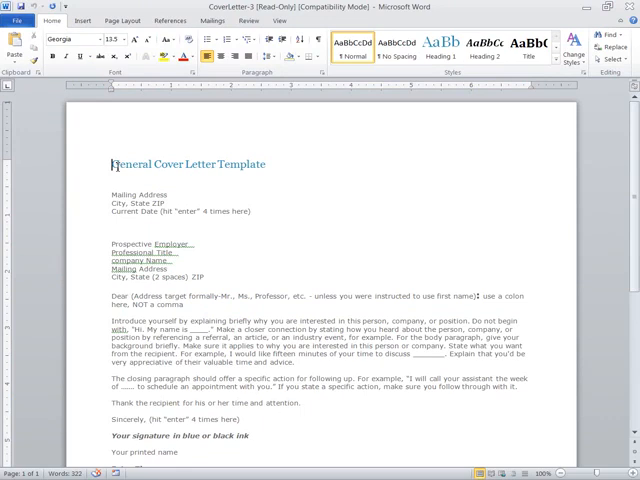
# Select the 'General Cover Letter Template' heading for deletion
pyautogui.doubleClick(188, 164)
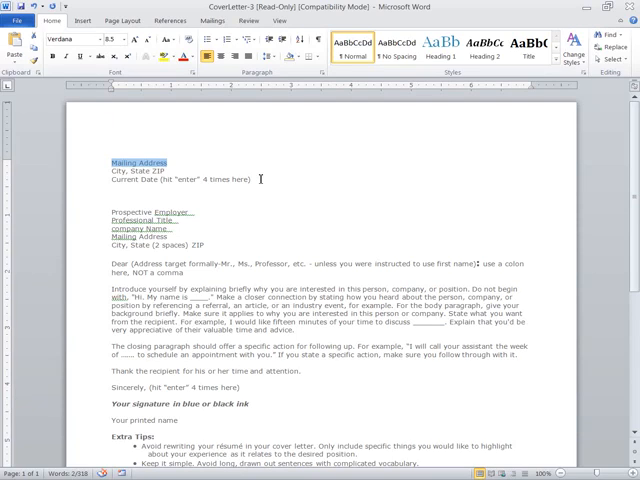
pyautogui.press('Delete')
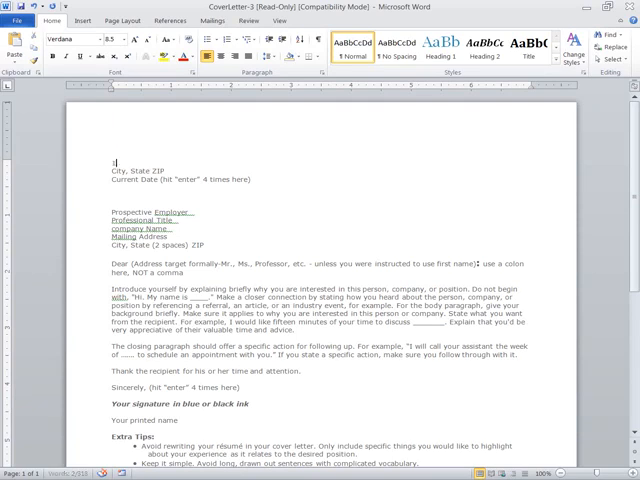
pyautogui.write('13499')
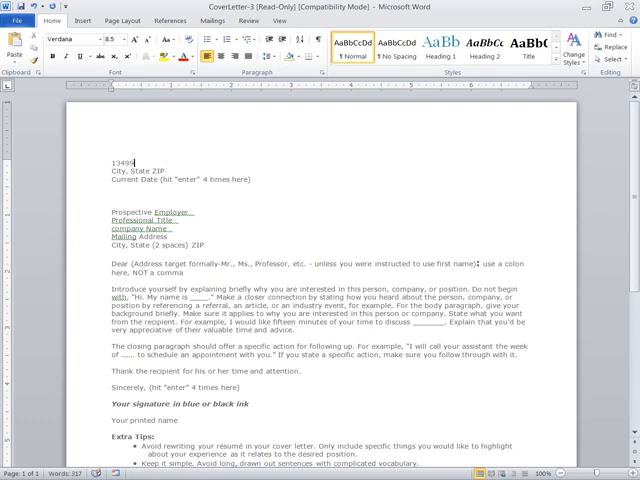
pyautogui.write('190')
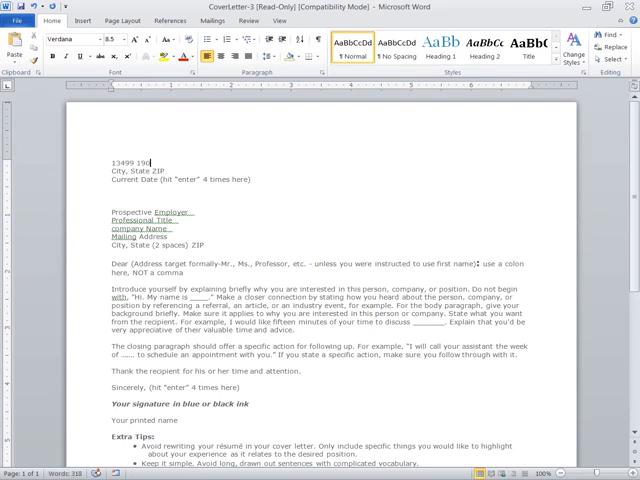
pyautogui.write('th')
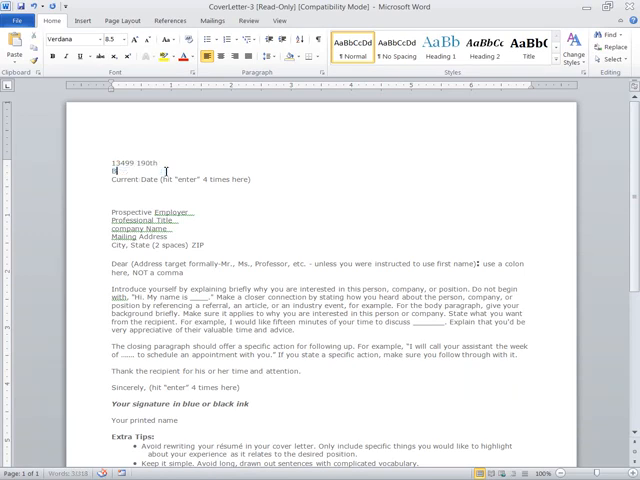
pyautogui.write('Big Rapids, MI')
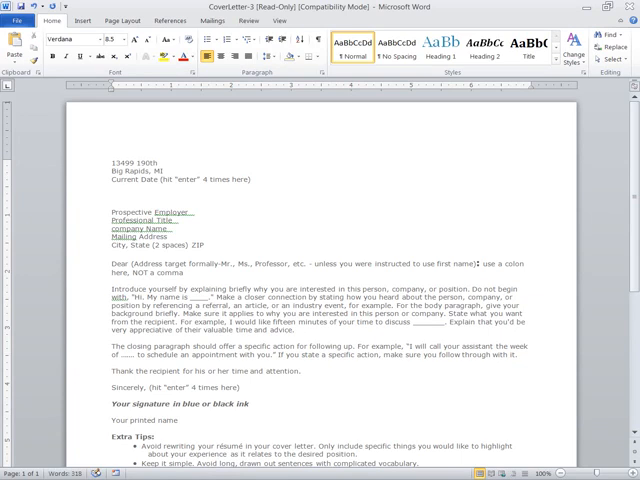
pyautogui.write('49307')
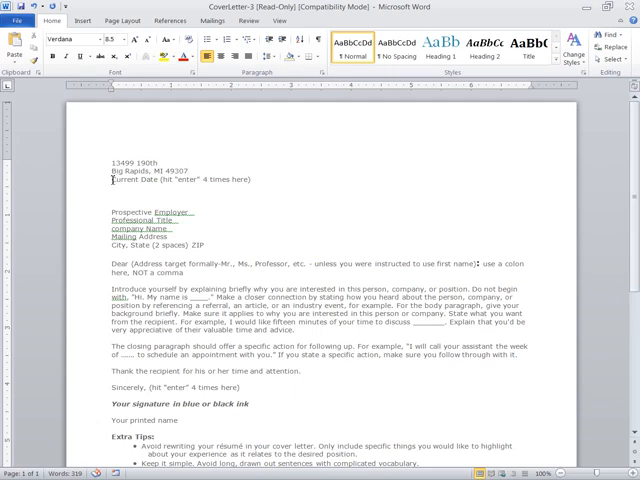
pyautogui.doubleClick(120, 180)
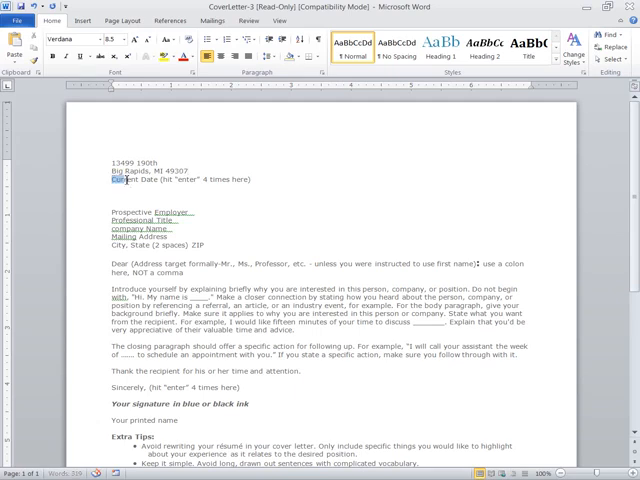
pyautogui.tripleClick(180, 180)
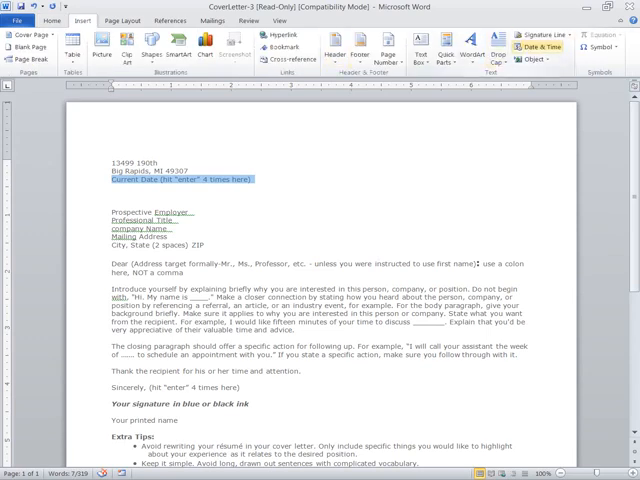
# Insert the date in the 'February 7, 2014' format over the placeholder line
pyautogui.click(543, 45)
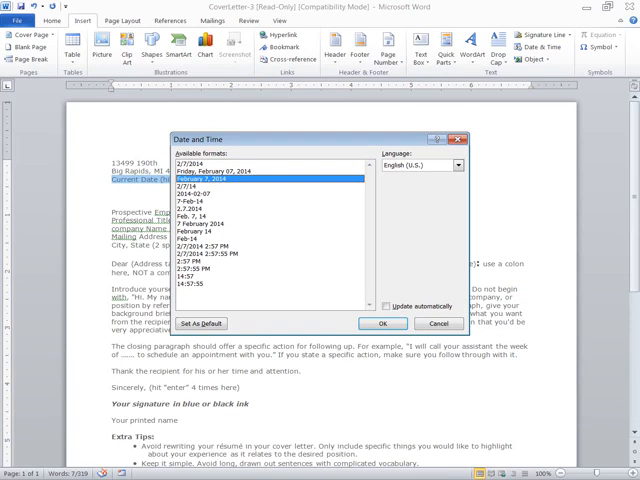
pyautogui.click(376, 323)
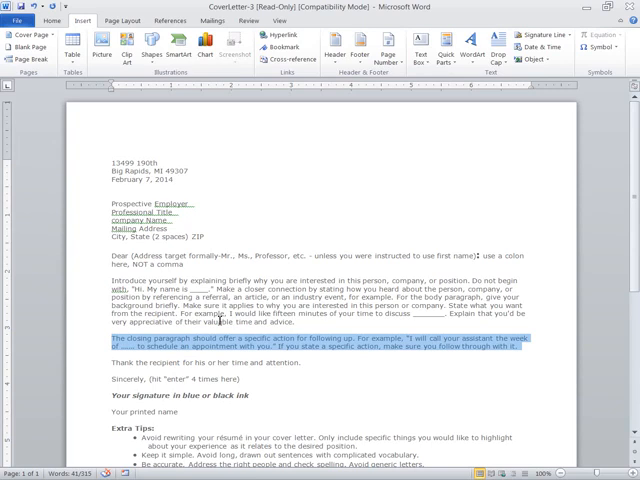
pyautogui.moveTo(220, 320)
pyautogui.write('I will call your assistant the week of March 1, 2014 to schedule an appointment with you.')
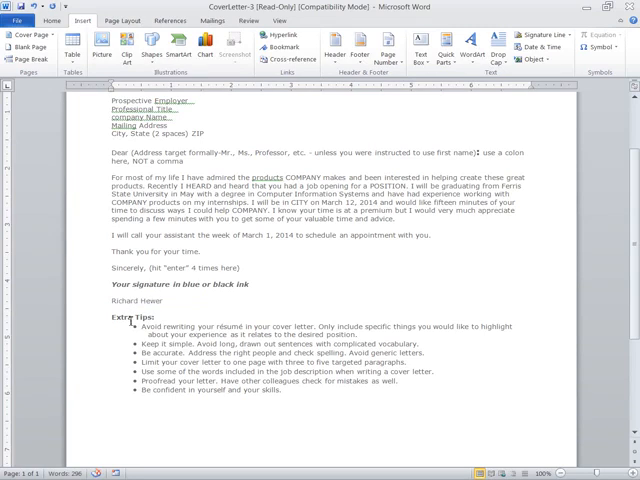
pyautogui.moveTo(143, 326)
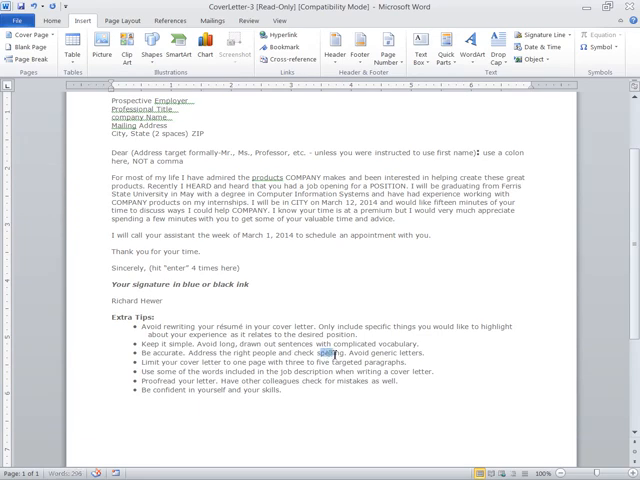
pyautogui.moveTo(366, 269)
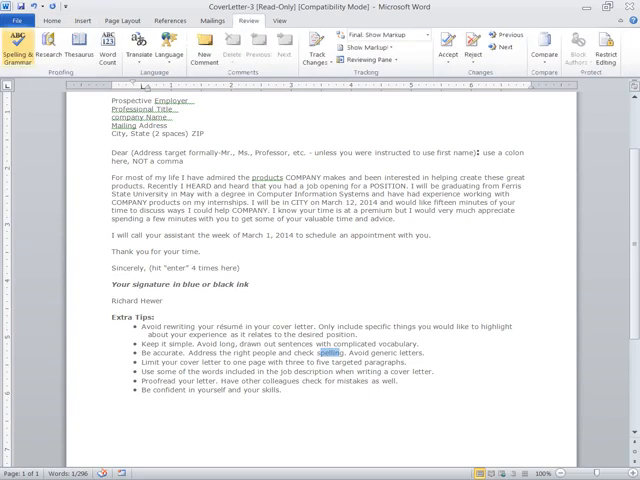
# Run Spelling & Grammar on the full letter, ignoring the flagged address-block capitalization
pyautogui.click(20, 50)
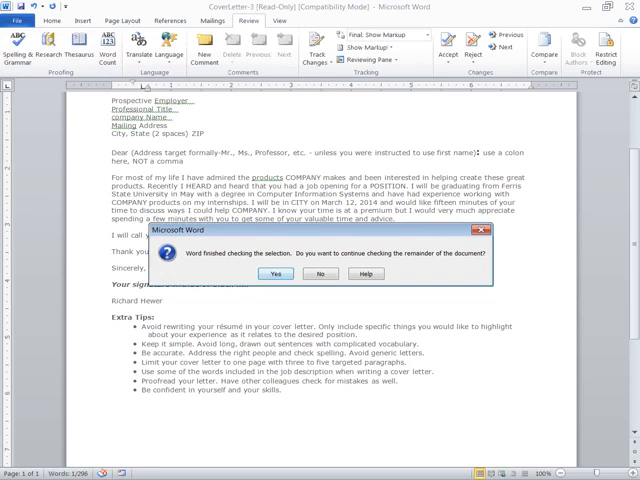
pyautogui.click(274, 274)
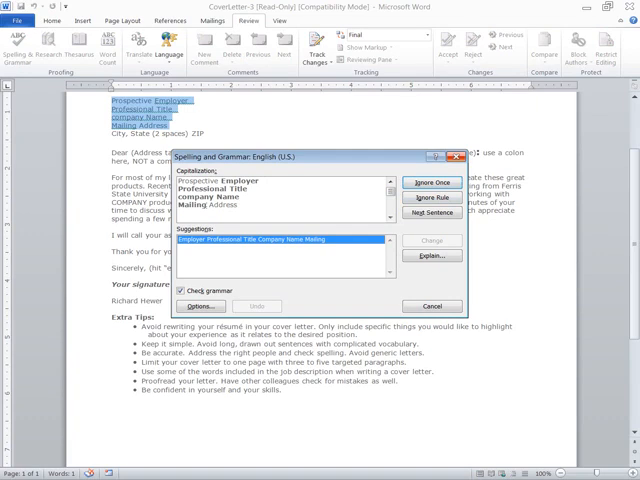
pyautogui.click(432, 306)
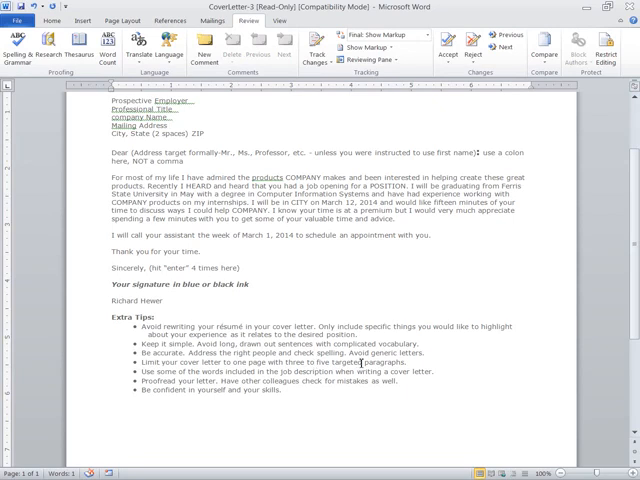
pyautogui.moveTo(361, 359)
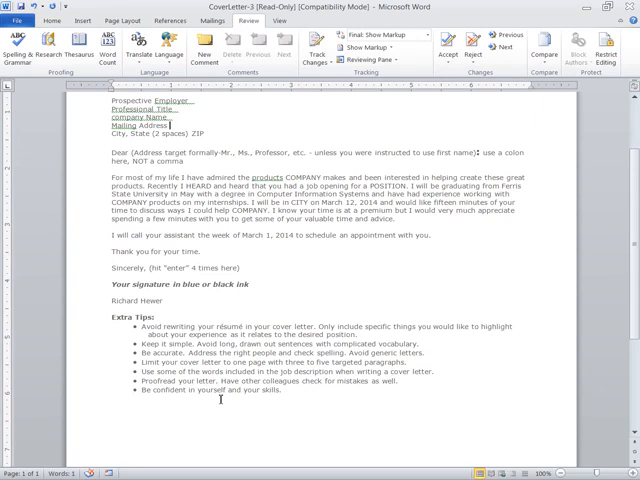
pyautogui.moveTo(217, 390)
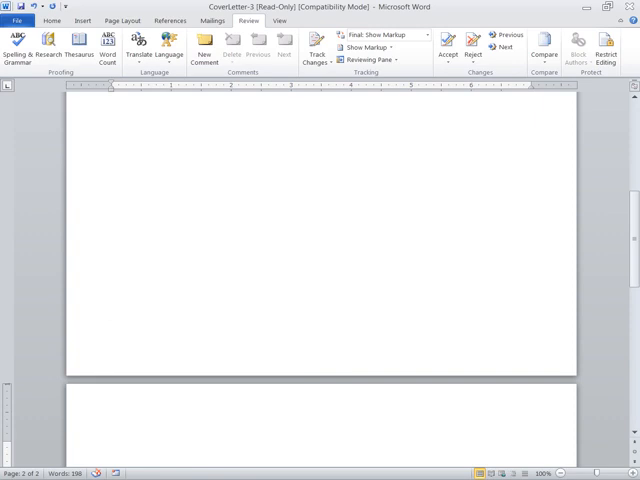
# Place the cursor on the new blank second page for the resume
pyautogui.click(112, 446)
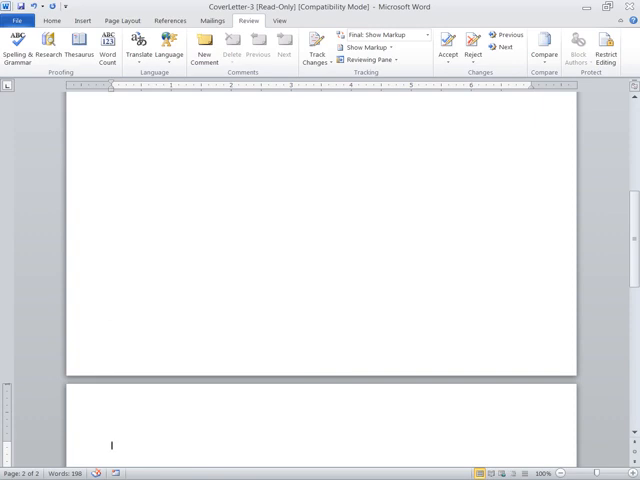